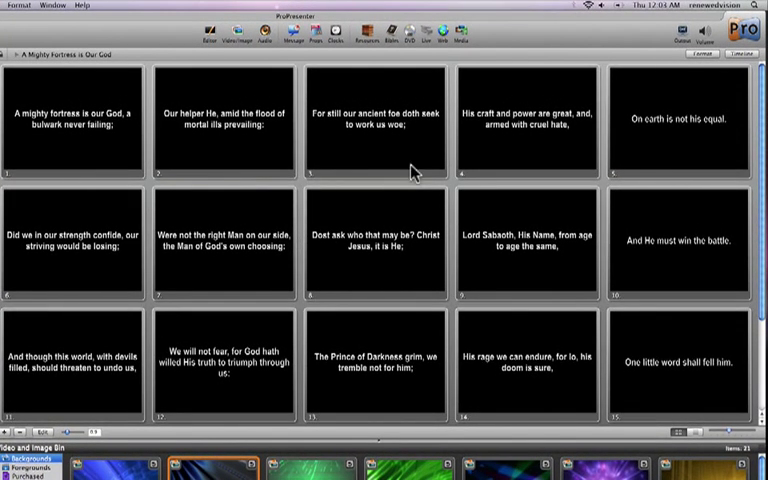
Step: Switch from the hymn slides to the Bible passage lookup panel
{"action": "left_click", "coordinate": [392, 34]}
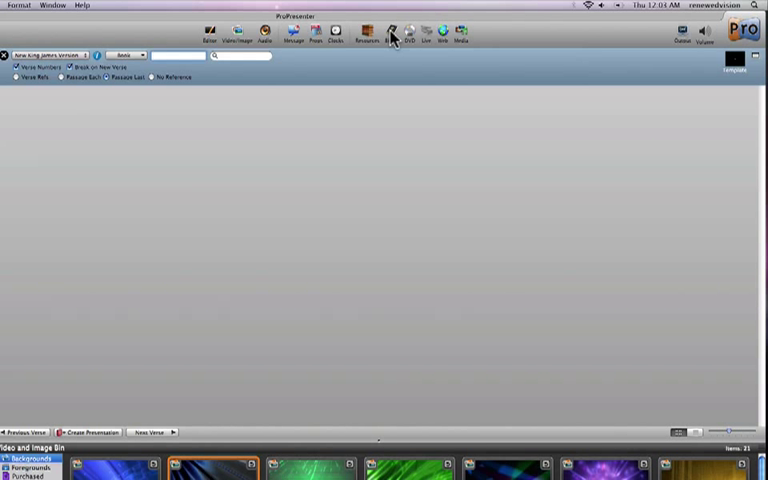
{"action": "mouse_move", "coordinate": [184, 96]}
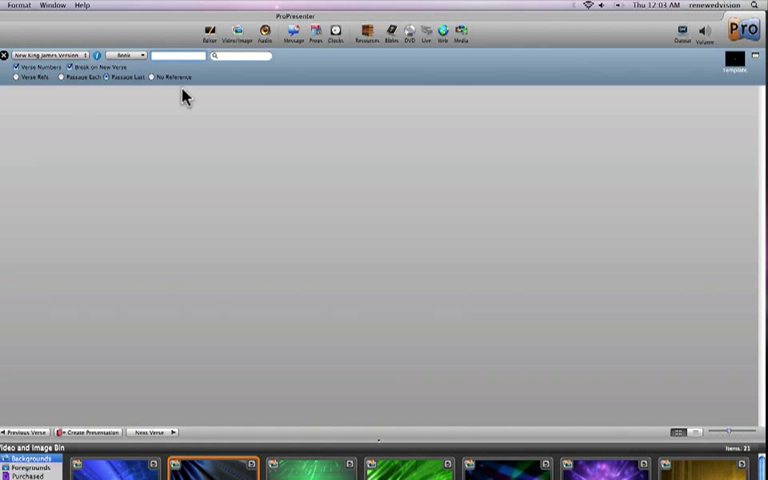
Step: Look up John 3:16 and style its verse slides with white text in teal boxes
{"action": "type", "text": "John 3:16"}
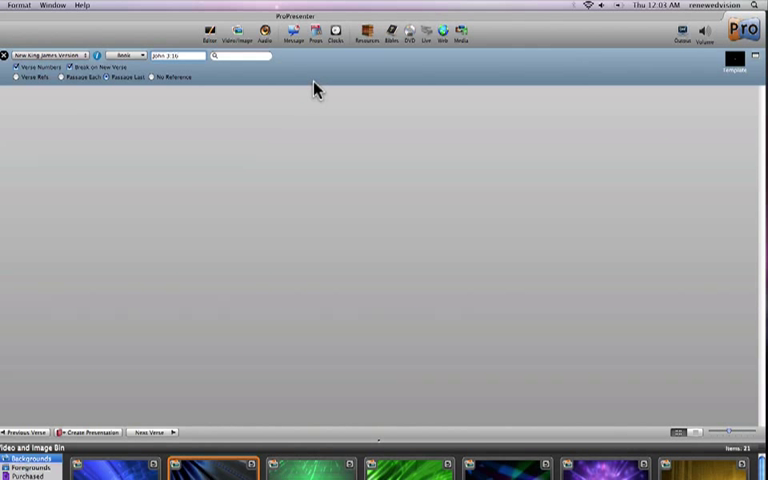
{"action": "key", "text": "Return"}
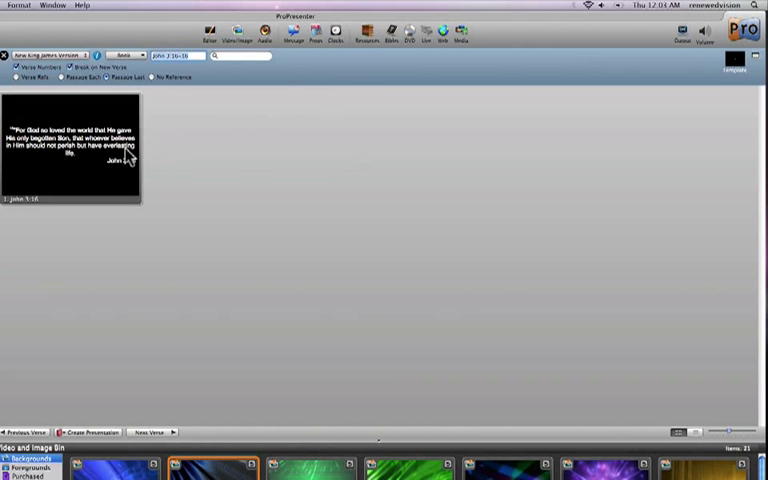
{"action": "mouse_move", "coordinate": [172, 120]}
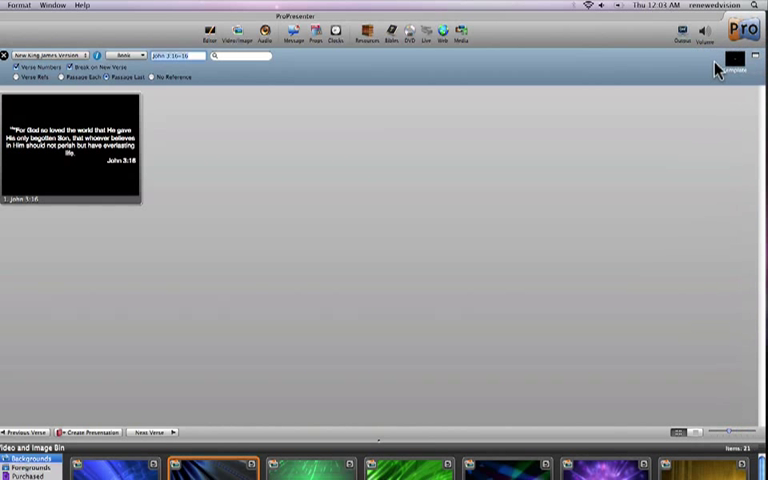
{"action": "left_click", "coordinate": [736, 56]}
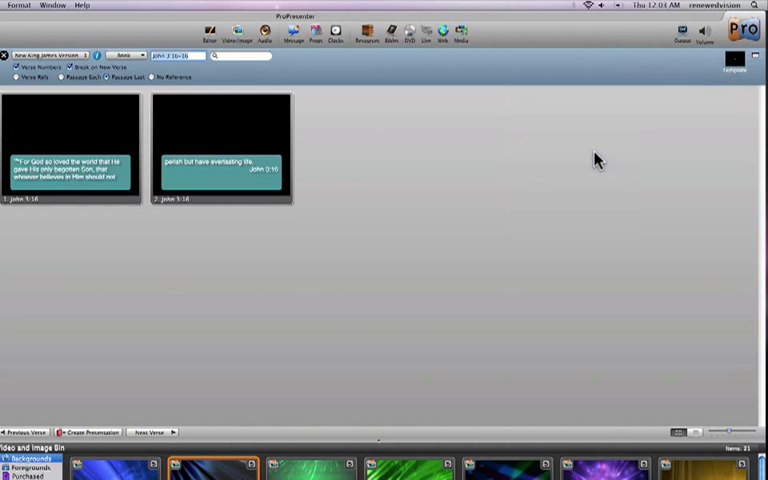
{"action": "left_click", "coordinate": [756, 48]}
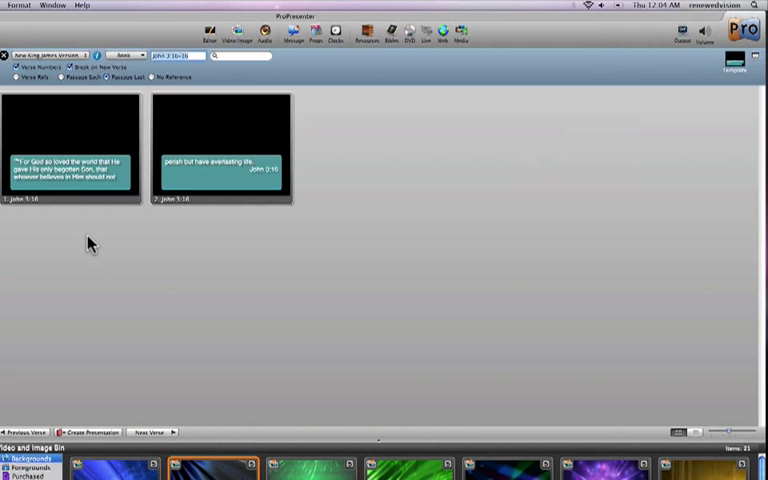
{"action": "mouse_move", "coordinate": [164, 220]}
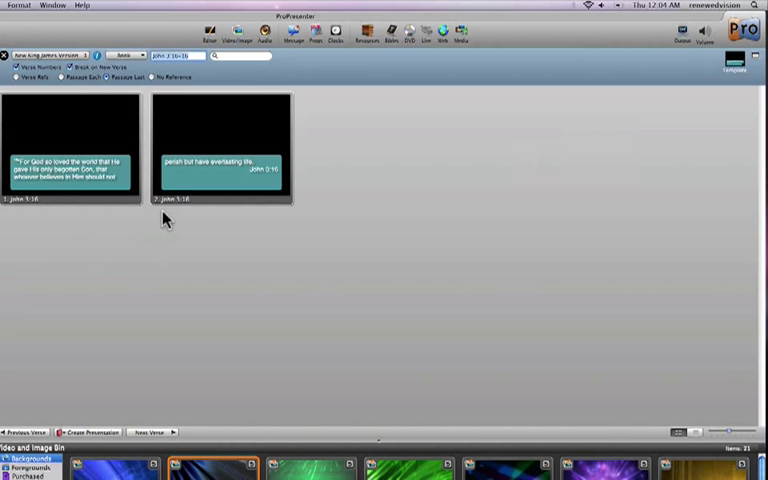
{"action": "mouse_move", "coordinate": [176, 70]}
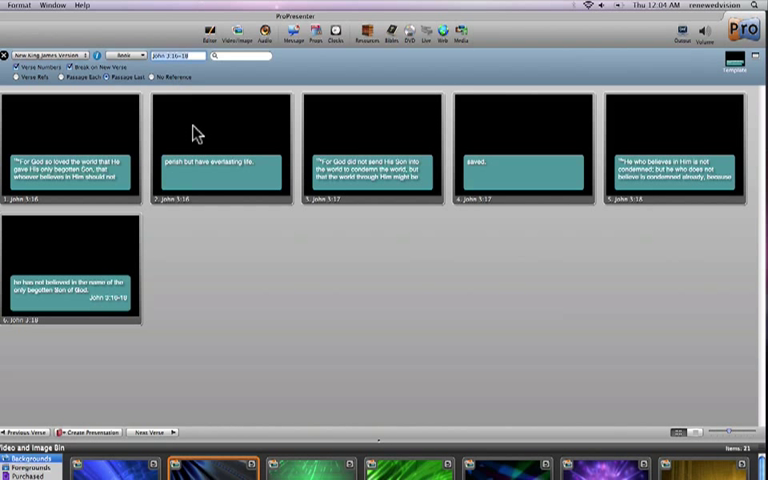
{"action": "mouse_move", "coordinate": [444, 296]}
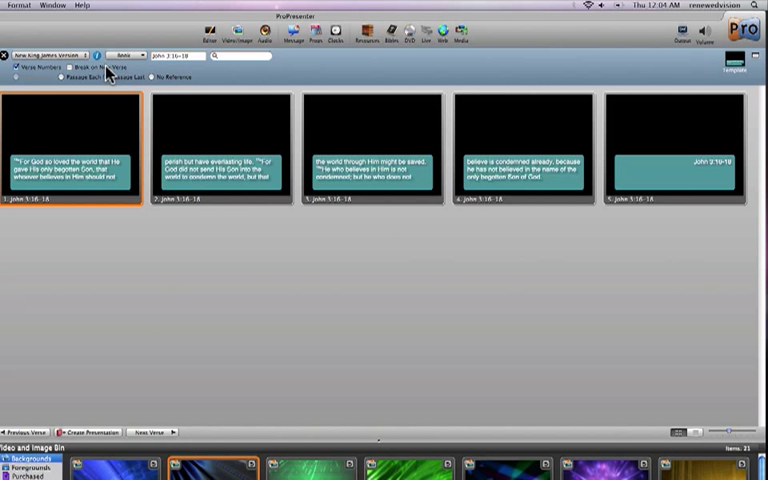
{"action": "left_click", "coordinate": [104, 76]}
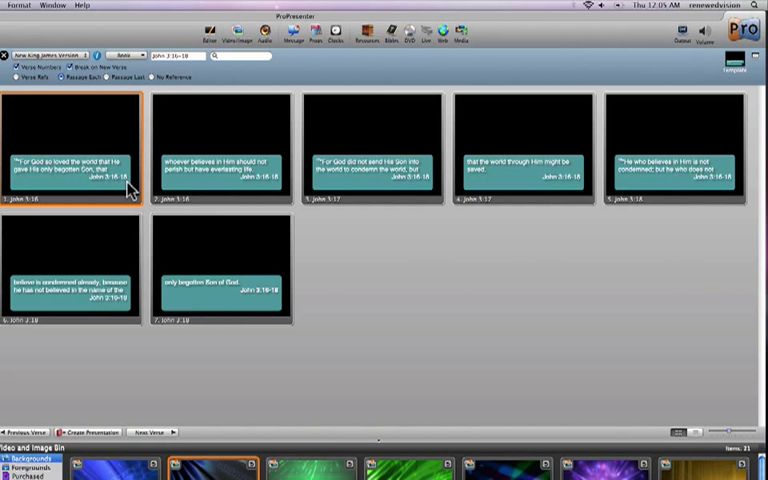
{"action": "mouse_move", "coordinate": [136, 138]}
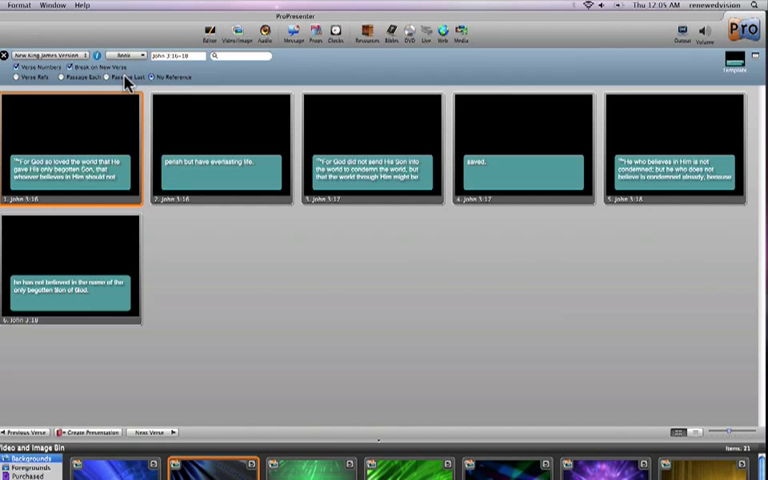
{"action": "mouse_move", "coordinate": [108, 148]}
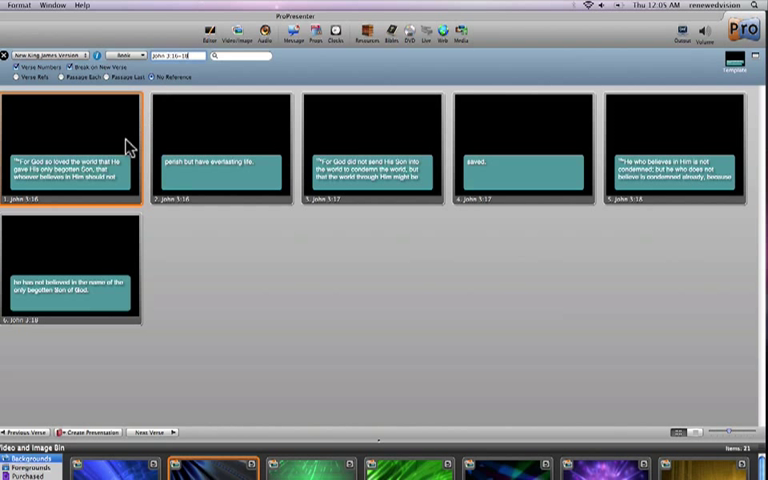
{"action": "left_click", "coordinate": [218, 164]}
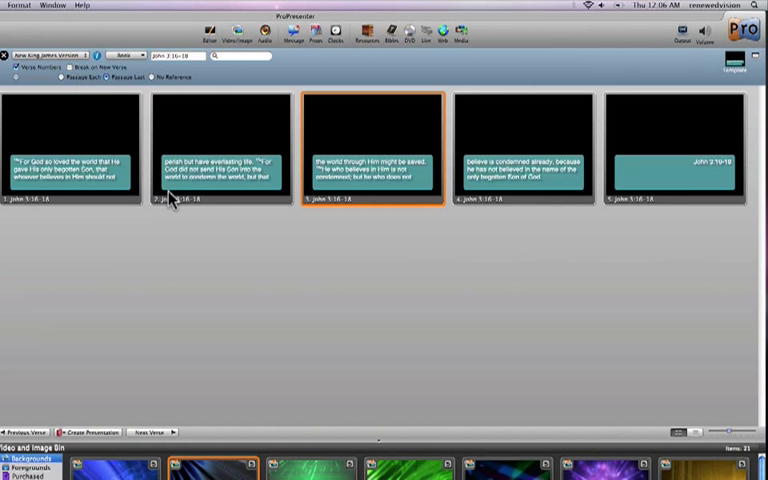
{"action": "mouse_move", "coordinate": [172, 120]}
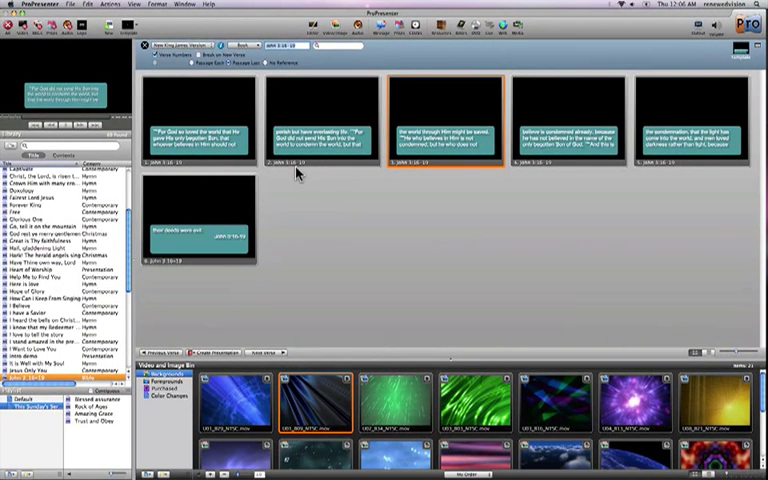
{"action": "mouse_move", "coordinate": [168, 256]}
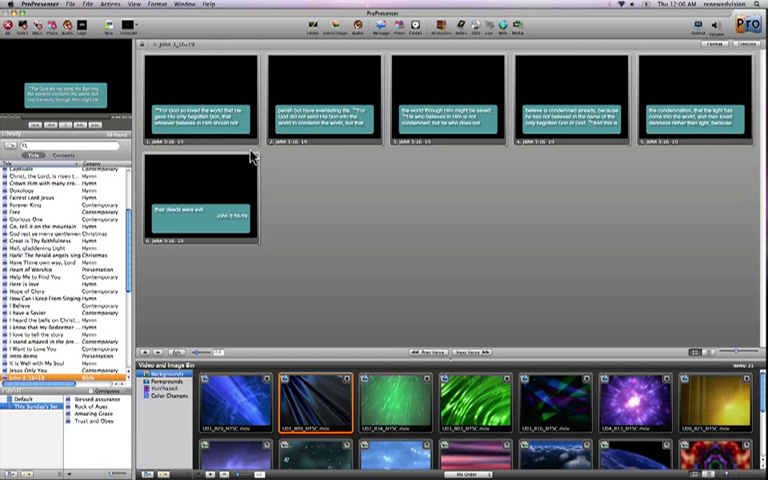
Step: Edit the first slide's verse text so the passage reflows to seven slides
{"action": "right_click", "coordinate": [200, 100]}
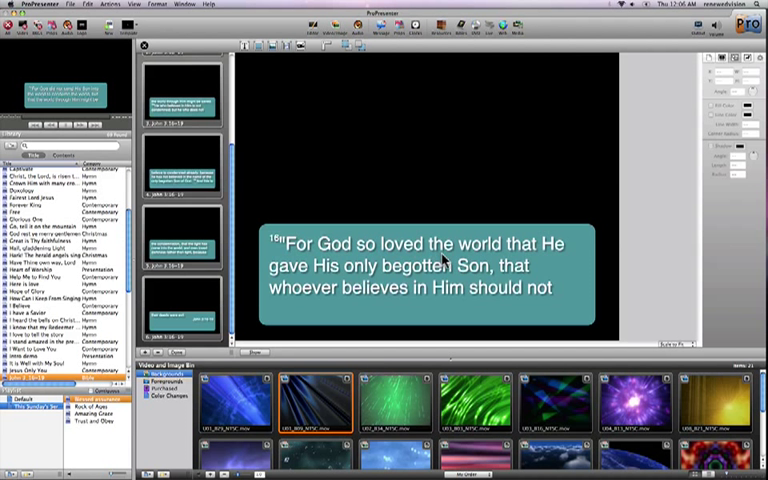
{"action": "left_click", "coordinate": [424, 284]}
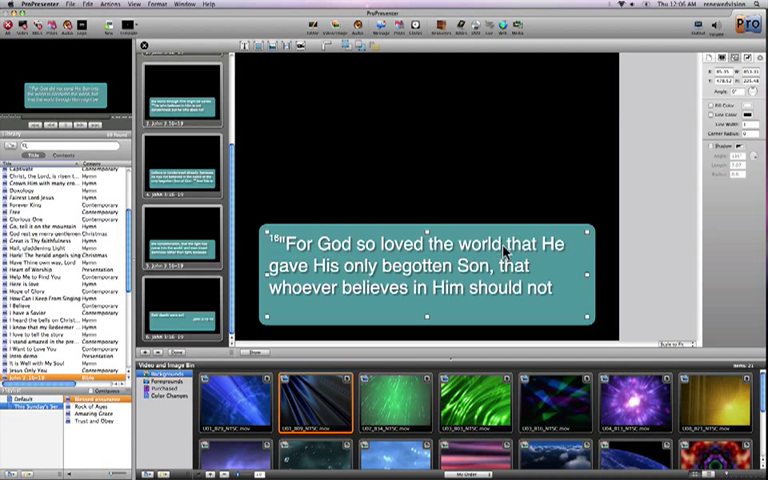
{"action": "double_click", "coordinate": [480, 244]}
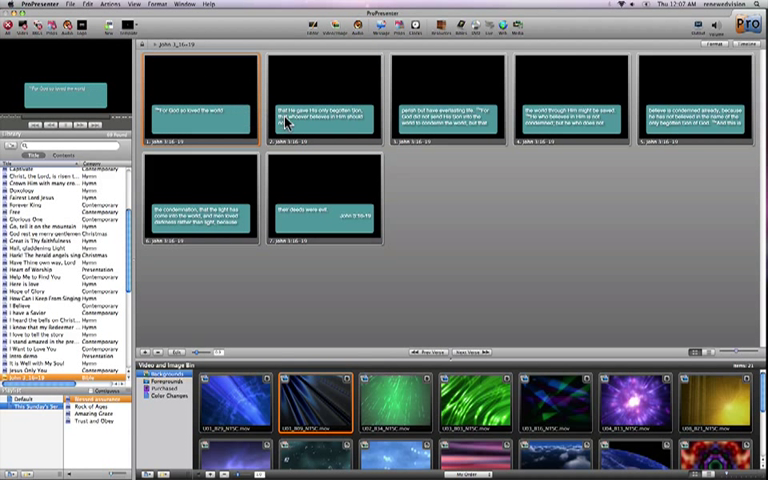
Step: Revert the slide edit so the passage returns to six teal-boxed slides
{"action": "left_click", "coordinate": [320, 110]}
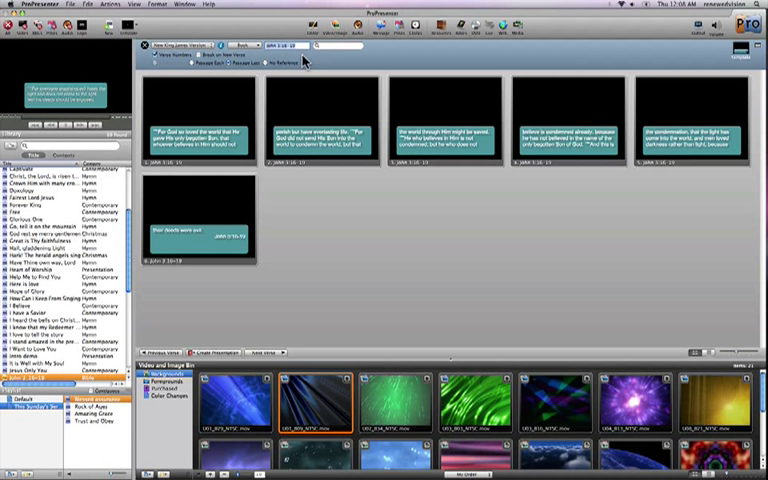
{"action": "mouse_move", "coordinate": [176, 82]}
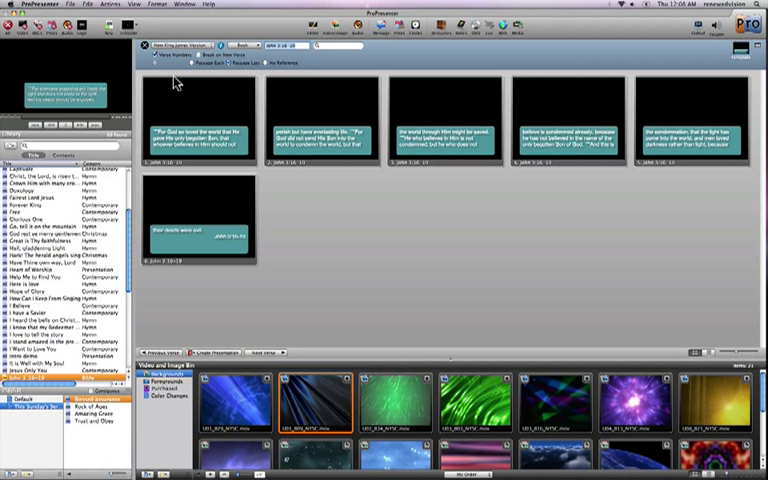
Step: Choose a different Bible translation and reload the passage as two teal-boxed slides
{"action": "left_click", "coordinate": [178, 44]}
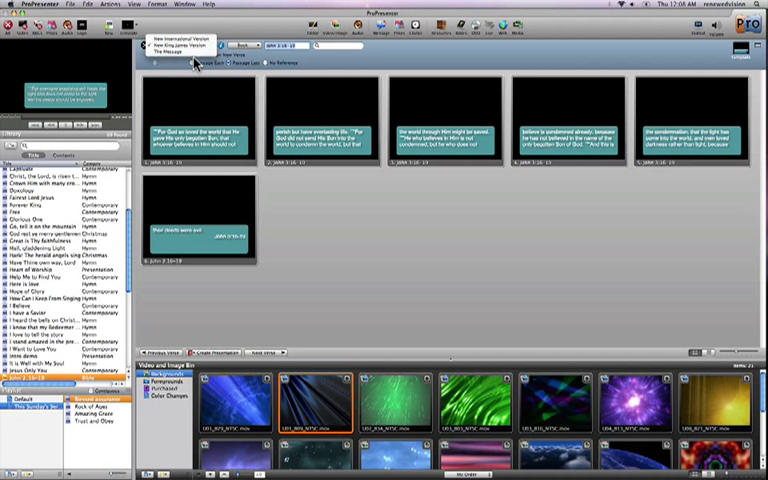
{"action": "left_click", "coordinate": [178, 44]}
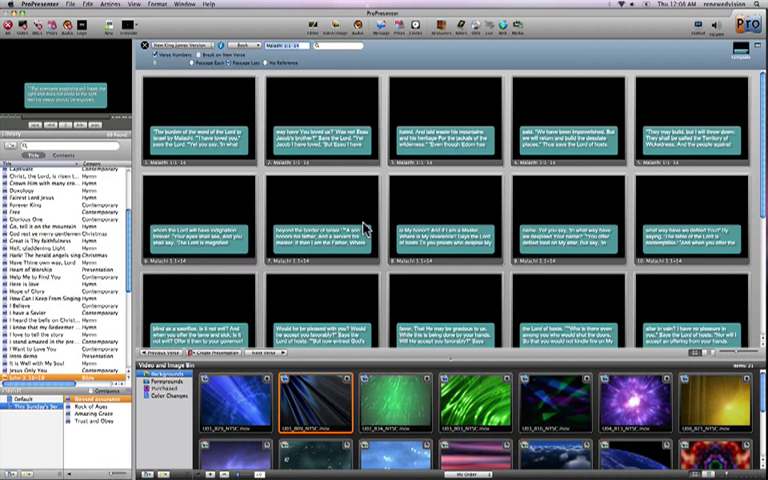
{"action": "mouse_move", "coordinate": [364, 228]}
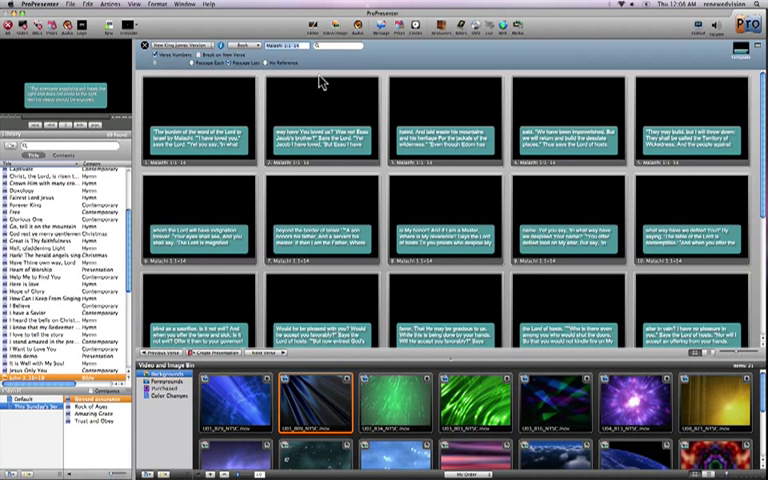
{"action": "scroll", "scroll_direction": "down", "scroll_amount": 3}
{"action": "type", "text": "John 11:34-35"}
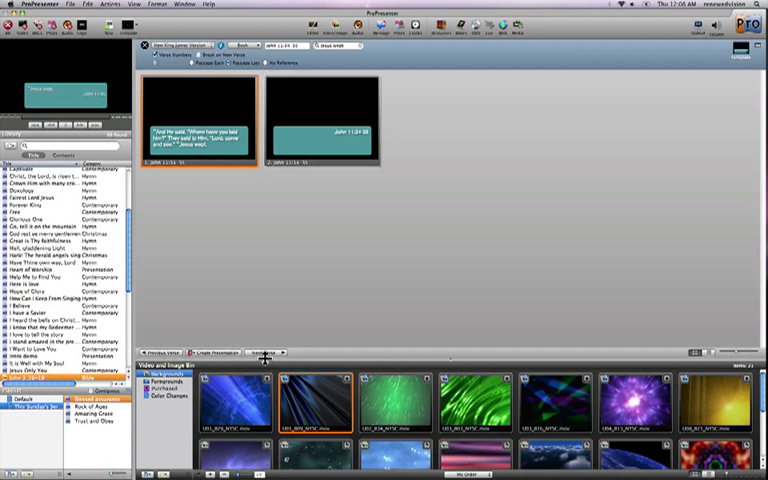
{"action": "left_click", "coordinate": [262, 352]}
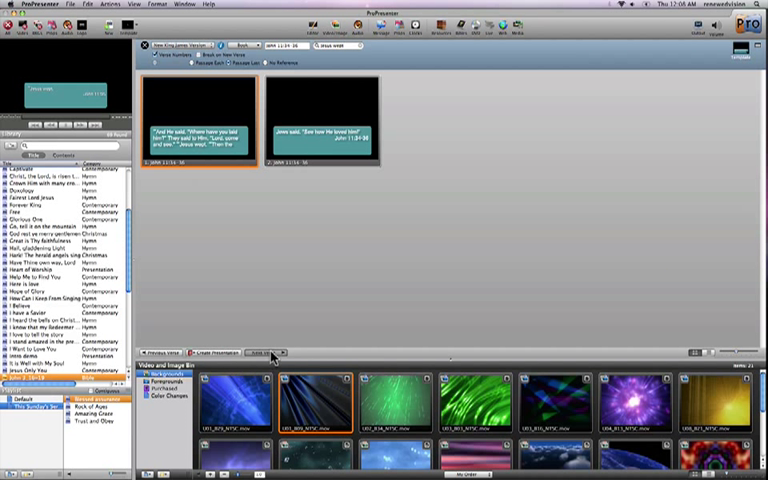